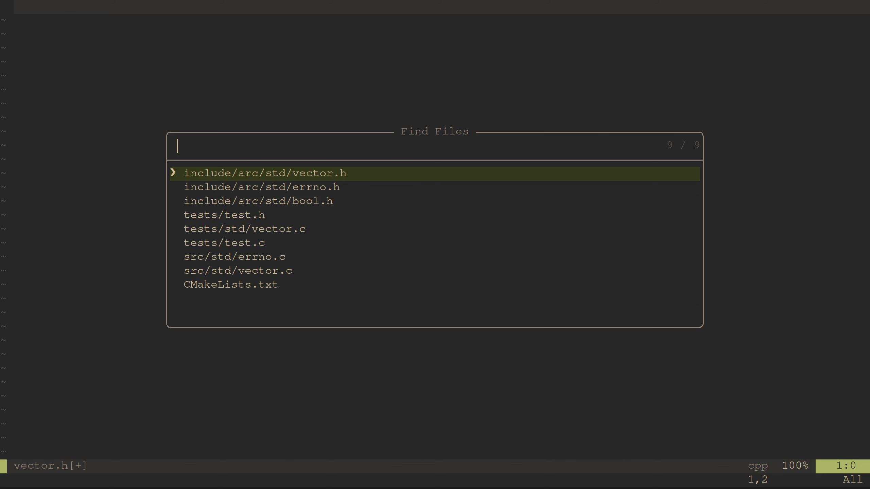
Find and open include/arc/std/vector.h via the fuzzy file picker query 'vector.h'.
text(vector)
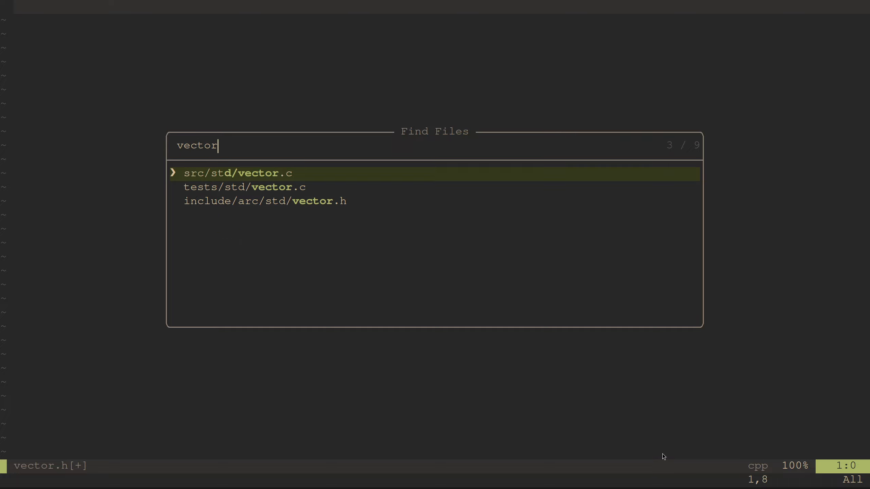
text(.h)
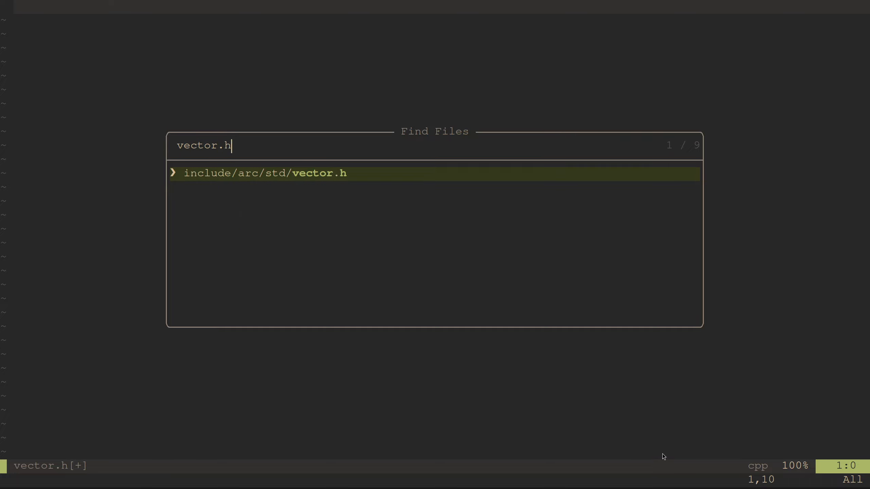
key(Enter)
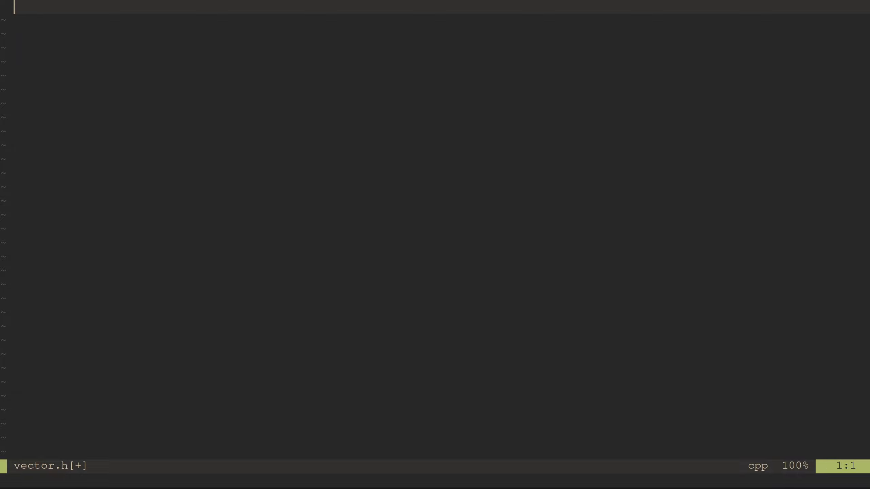
Write the ARC_STD_VECTOR_H_ include guard with the __cplusplus extern "C" wrapper and closing #endif.
text(#ifndef ARC_STD_VECTOR_H_)
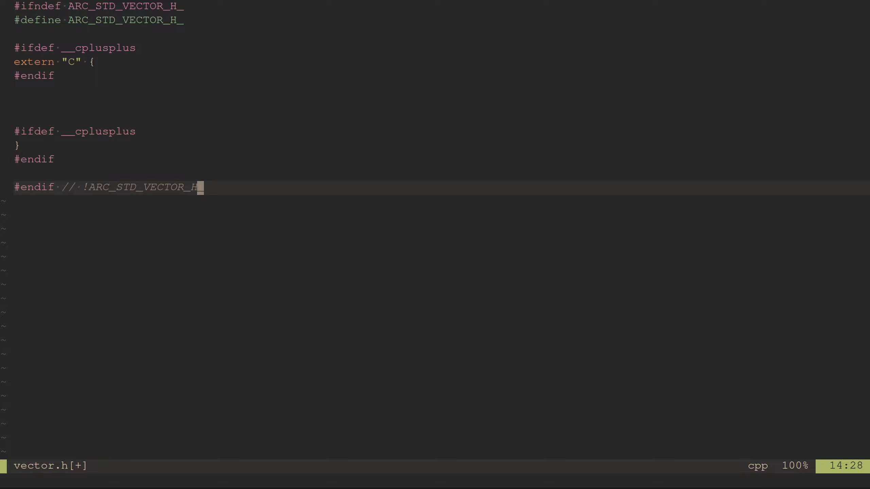
Add the arc/std includes and doc-commented ARC_Vector prototypes through ARC_Vector_GetSize and ARC_Vector_Get.
text(#include "arc/std/bo)
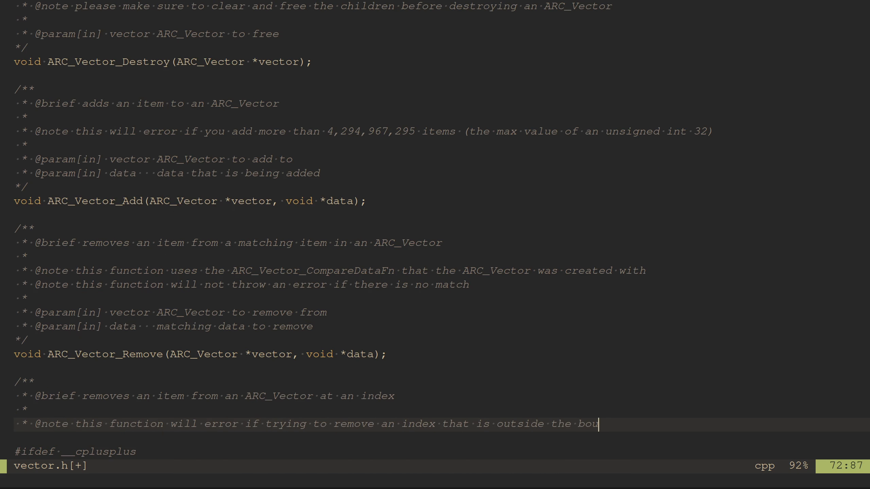
text(ARC_Vector)
text(uint32_t )
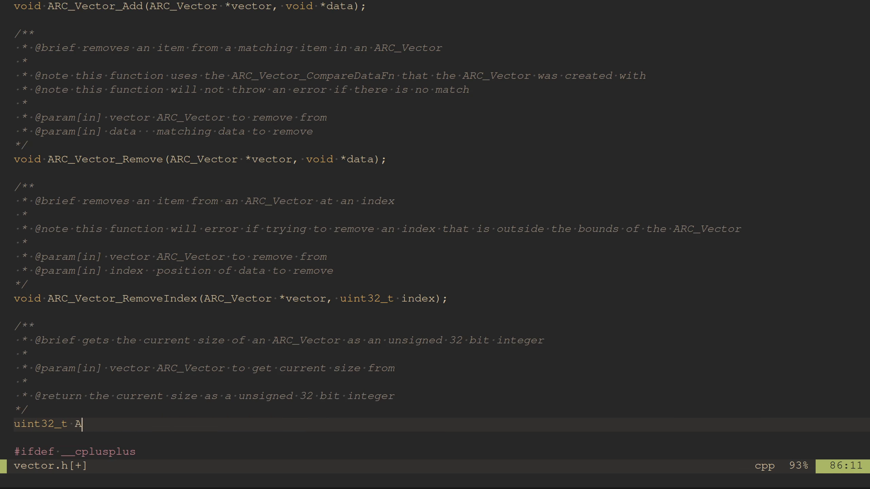
text(ARC_Vector_GetSize(ARC_Vector *vector);)
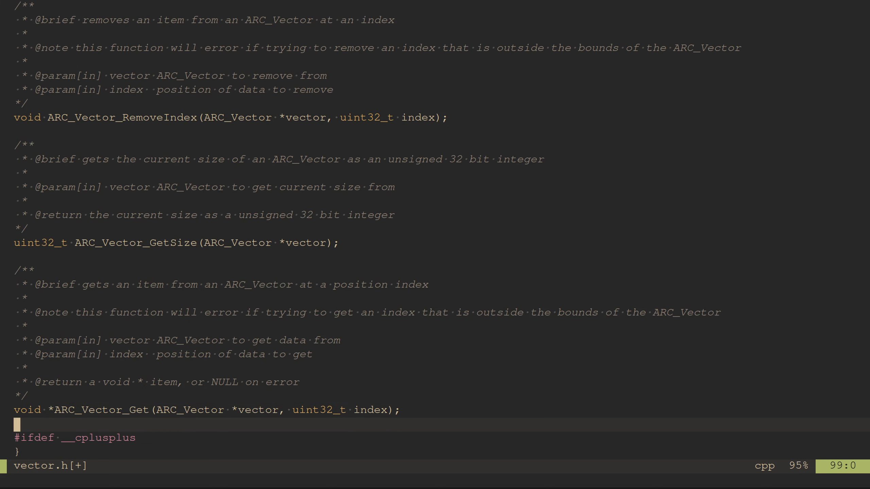
key(ctrl+p)
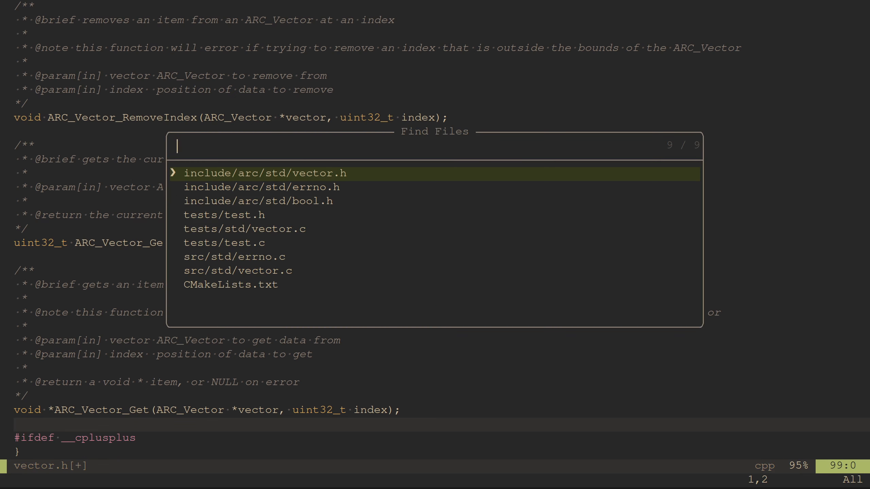
Open src/std/vector.c and write its includes plus struct ARC_Vector with capacity, size, data and compareDataFn.
text(vec)
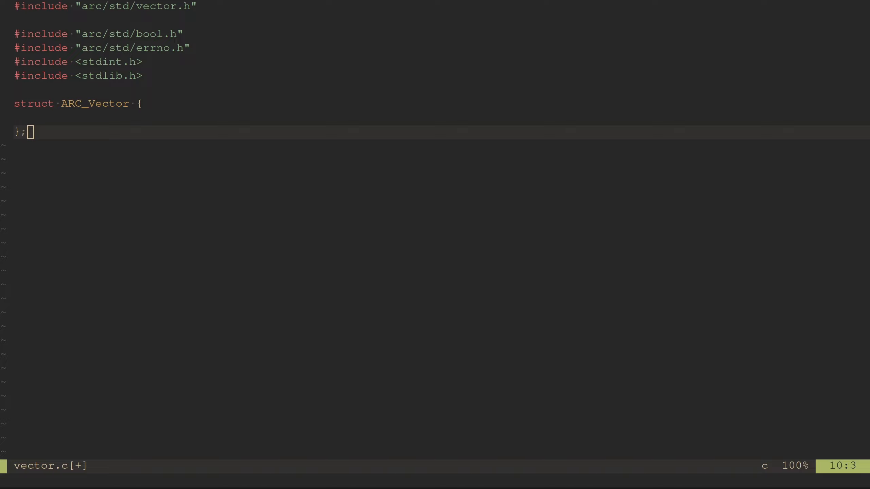
text(uint32_t currentCapacity;)
text(ARC_Vector_CompareDataFn compareDataFn;)
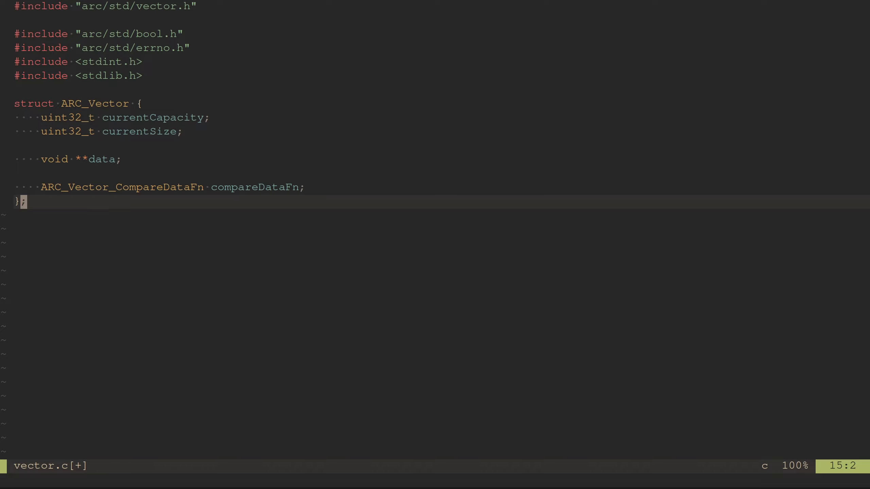
Write the private ARC_Vector_CompareDataDefaultFn returning ARC_True when dataA equals dataB, else ARC_False.
text(//this is a private function used as the default check for removing data from a given pointer)
text(ARC_Bool ARC_Vector_CompareDataDefaultFn(void *dataA, void *dataB){)
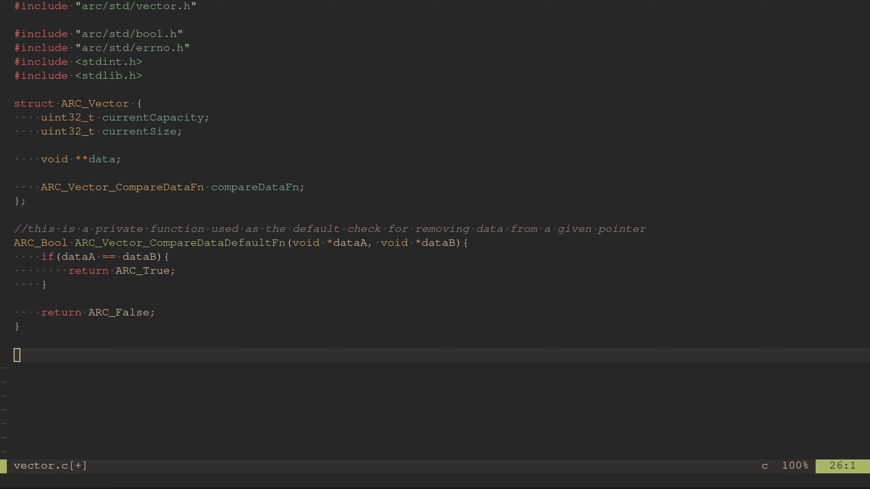
Write ARC_Vector_Create: malloc the vector and data, capacity 1, size 0, default or supplied compareDataFn.
key(i)
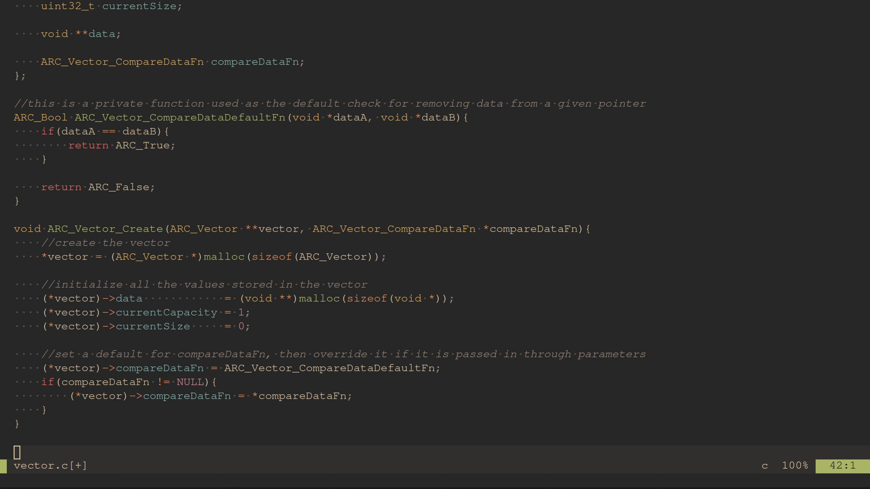
Write ARC_Vector_Destroy freeing the vector's data array and then the vector itself.
scroll(down, 3)
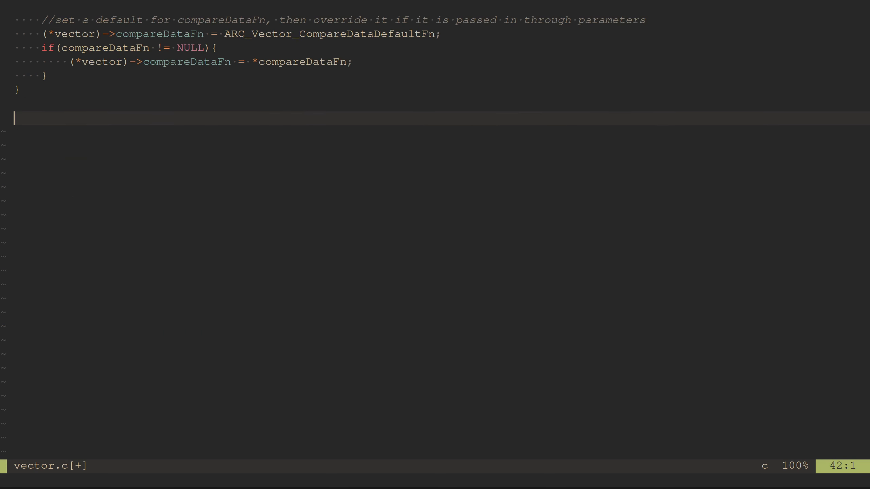
text(void ARC_Vector_Destroy(ARC_Vector *vector){)
text(//free everything stored in the vector)
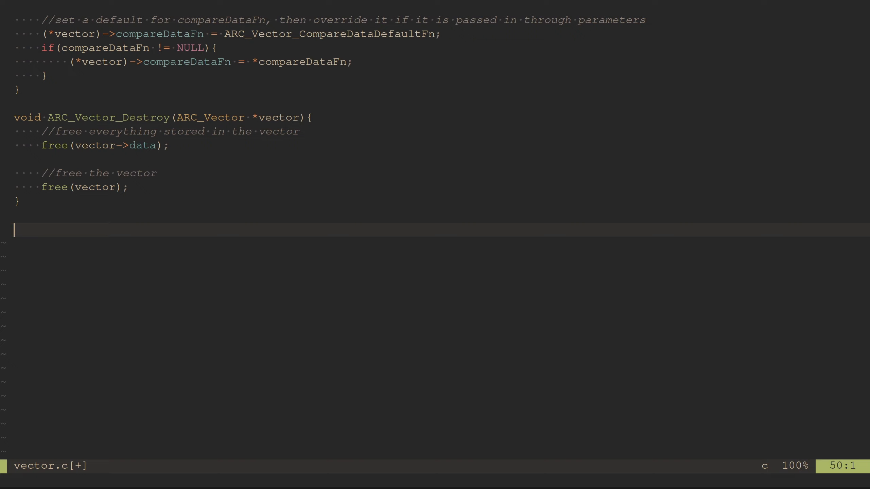
scroll(down, 3)
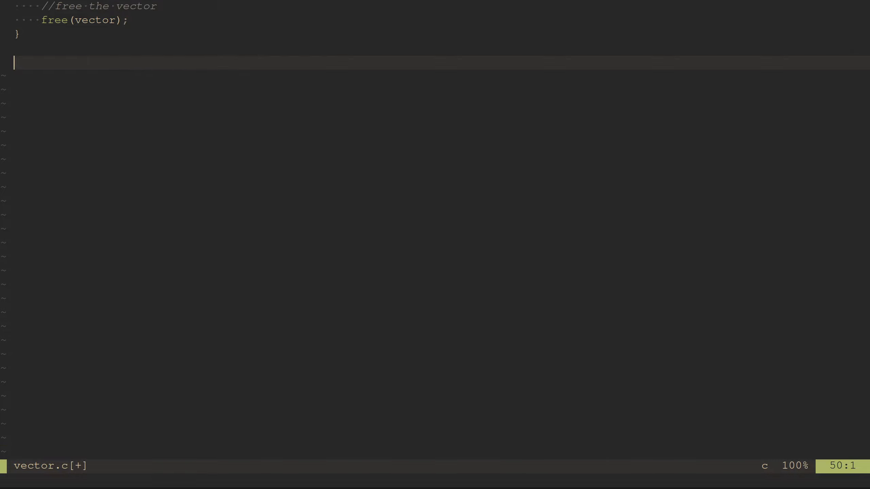
Write ARC_Vector_Add growing capacity when needed, storing data[currentSize] and incrementing currentSize.
text(voi)
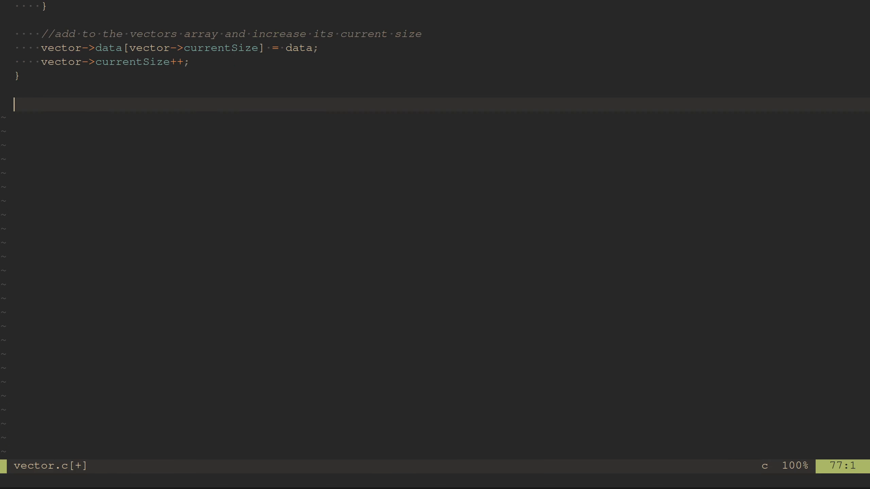
scroll(down, 3)
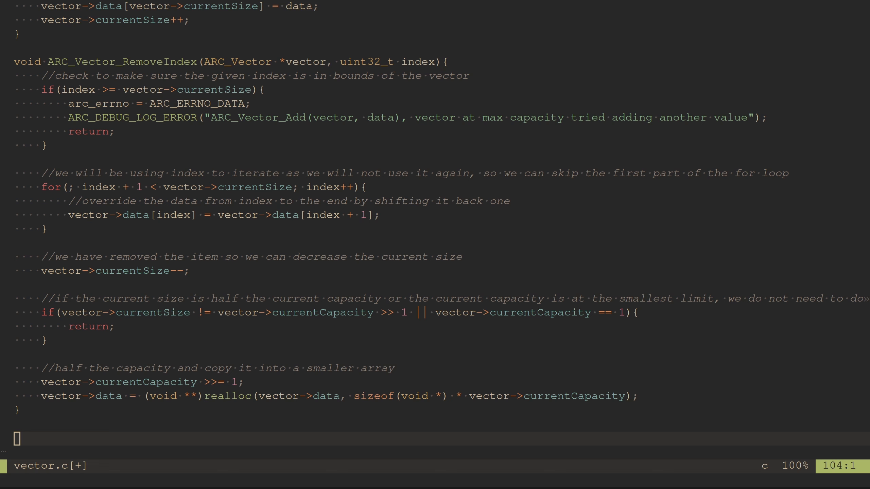
Finish ARC_Vector_RemoveIndex's capacity-halving realloc block and enable line numbers with :set number.
text(:set number)
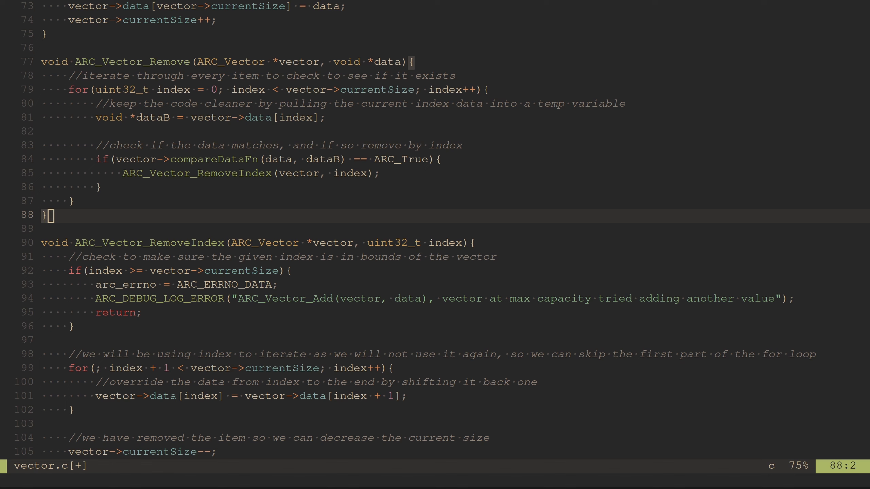
Write ARC_Vector_GetSize and bounds-checked ARC_Vector_Get, save, then open tests/std/vector.c and clear it.
scroll(down, 3)
text(····return·vector->c)
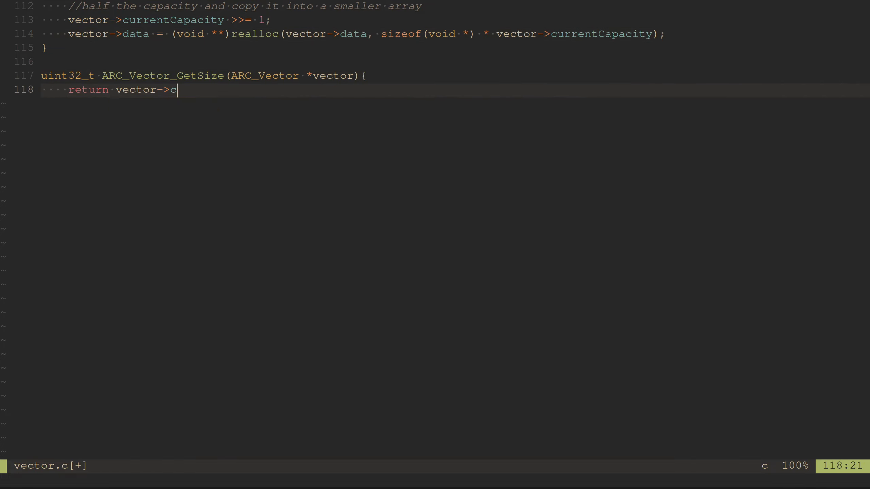
text(urrentSize;)
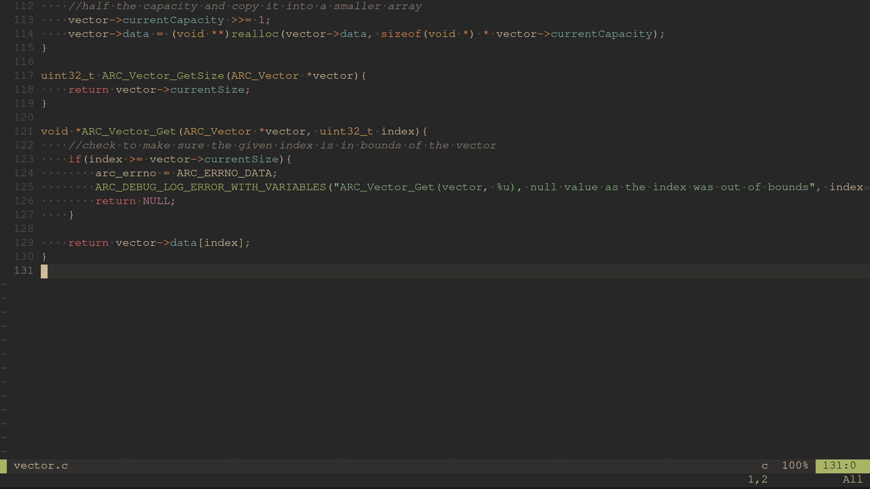
text(tes)
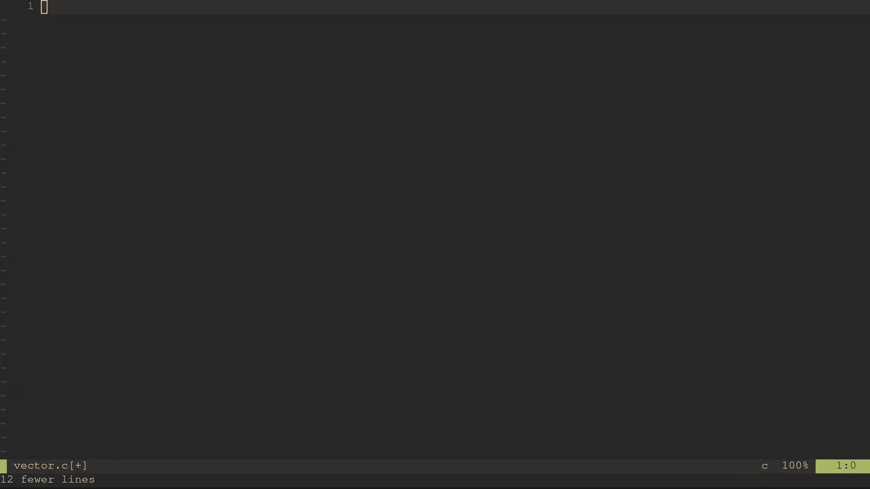
Write the #include "../test.h" lines and ARC_TEST(Compare_Things) with int32_t coolVar=24, chillVar=420 and ARC_CHECK(coolVar != chillVar).
text(#include ")
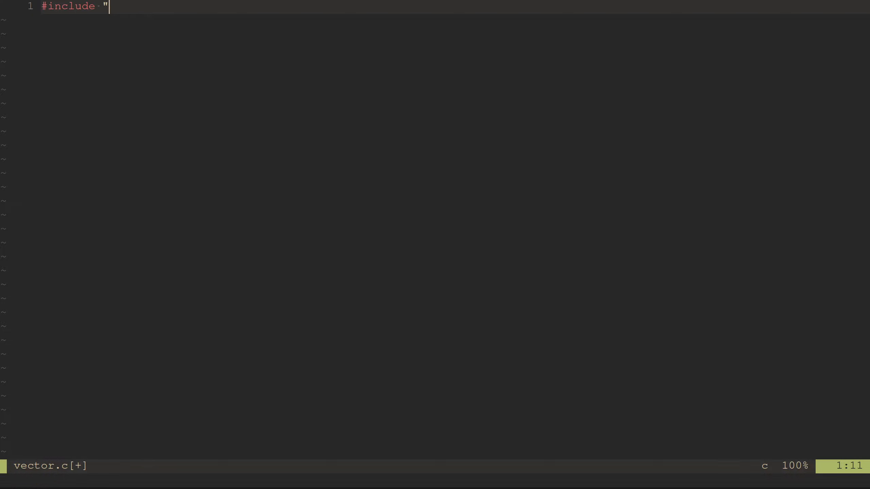
text(../test.h")
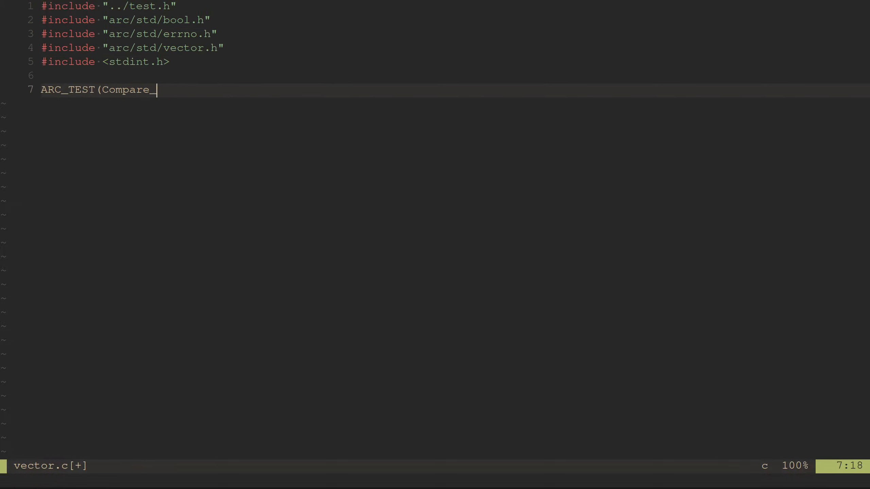
text(Things){\n    int32_t coolVar = 24;\n    int32_t chillVar = 420;\n\n    ARC_CHEC)
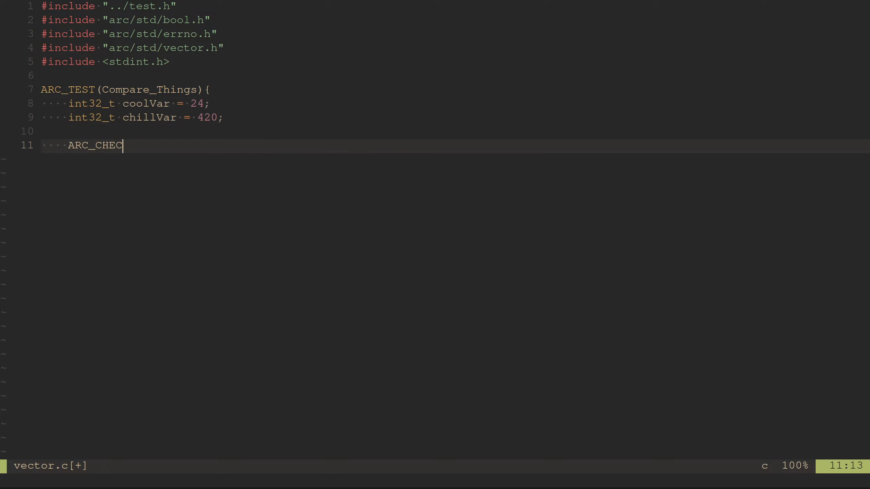
text(K(coolVar != chillVar);)
text(})
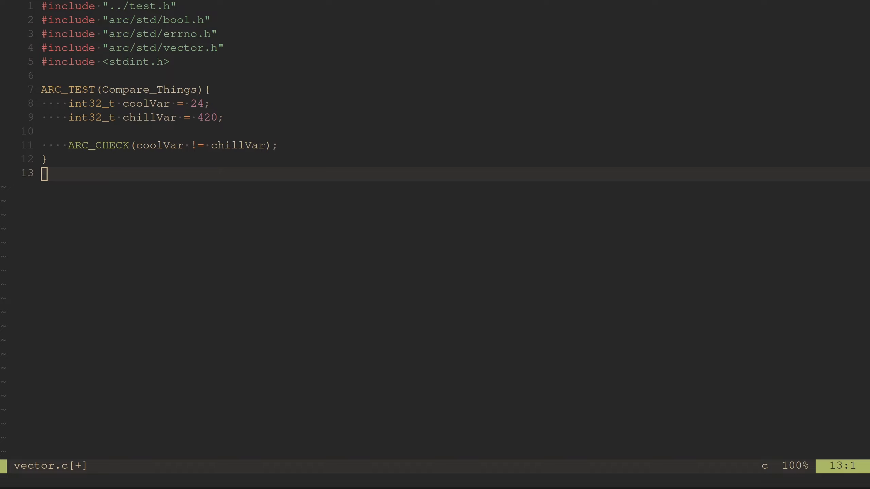
Write ARC_Bool TEST_Vector_CompareDataFn(void *data) and the Vector_Add_RemoveIndex_Get test with values up to val3 = 3.
text(ARC_Bool TEST_Vector_CompareDataFn(void *dataA, void *dataB)
text(int32_t va)
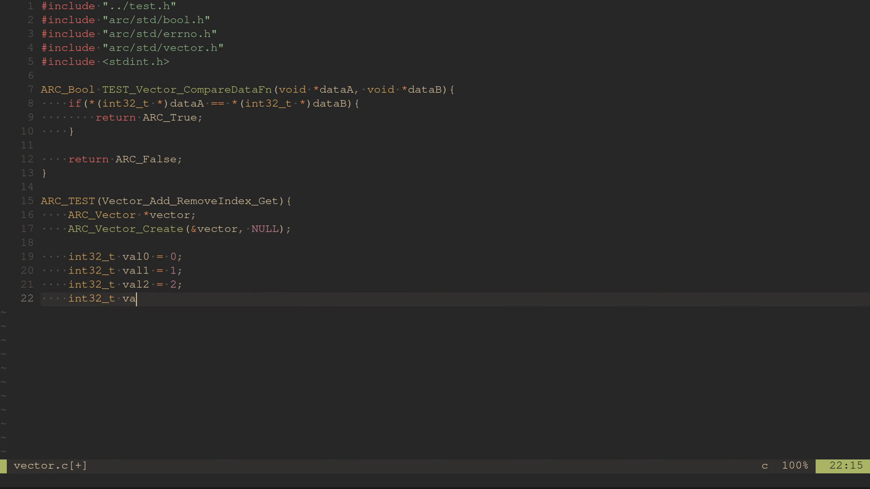
text(l3 = 3;)
text(ARC_Vector_RemoveIndex(vec)
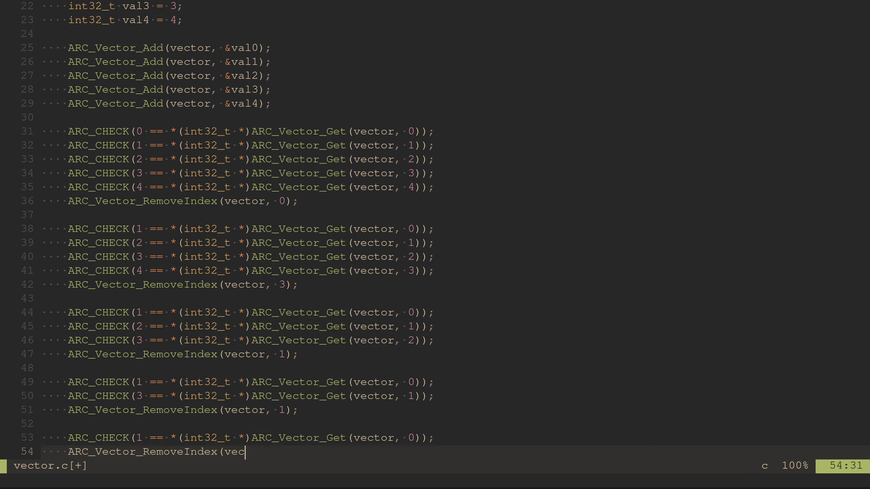
Write the Vector_Add_Remove_Get test creating a vector and checking ARC_Vector_Get(vector, 0).
text(tor, 0);)
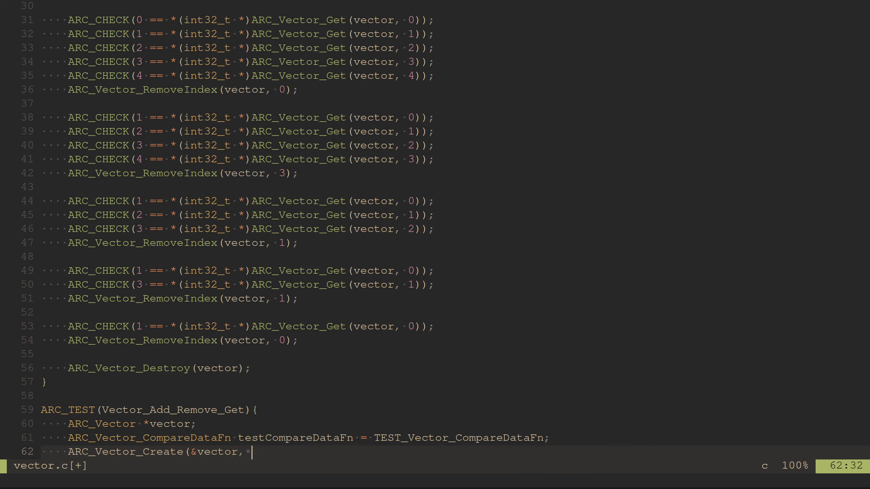
text(vector, &val1);)
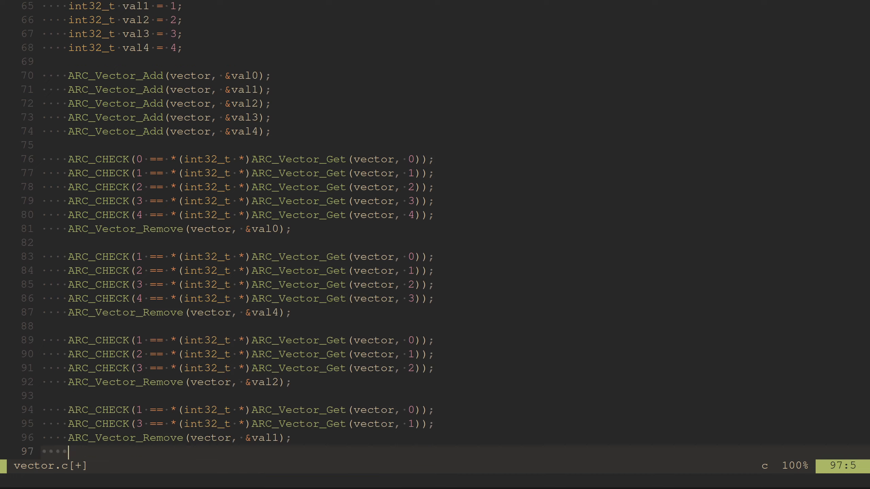
text(ARC_Vector_C)
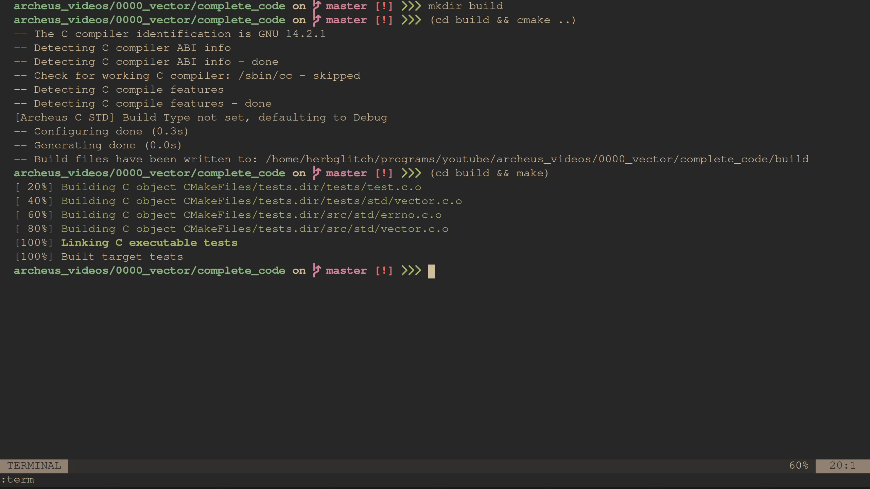
Run ./build/tests and then valgrind ./build/tests to confirm all tests pass with no leaks.
text(./build/tests)
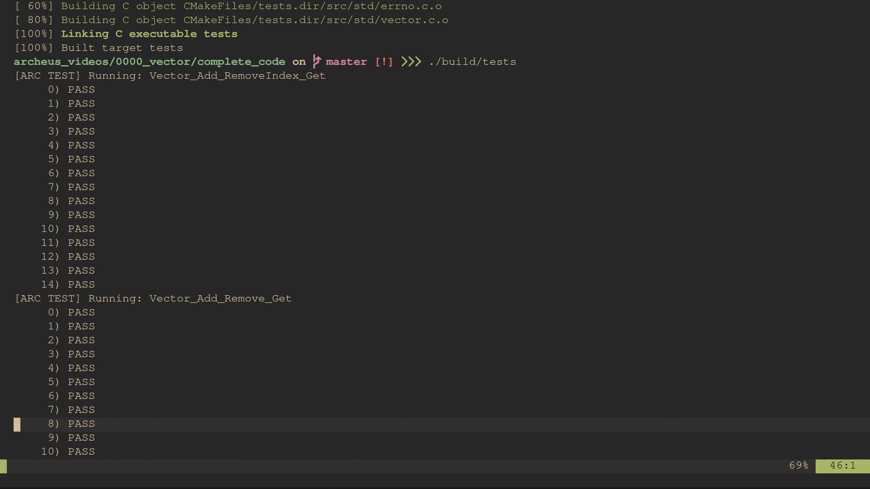
text(v)
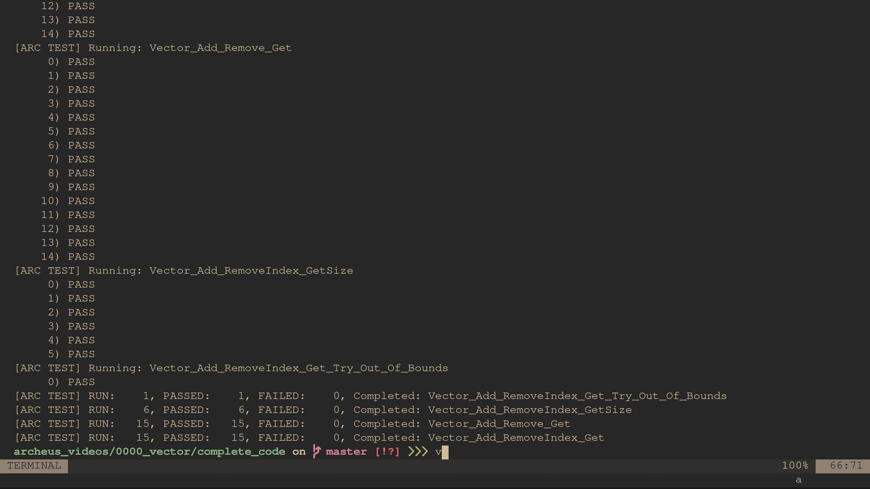
text(algrind ./build/tests)
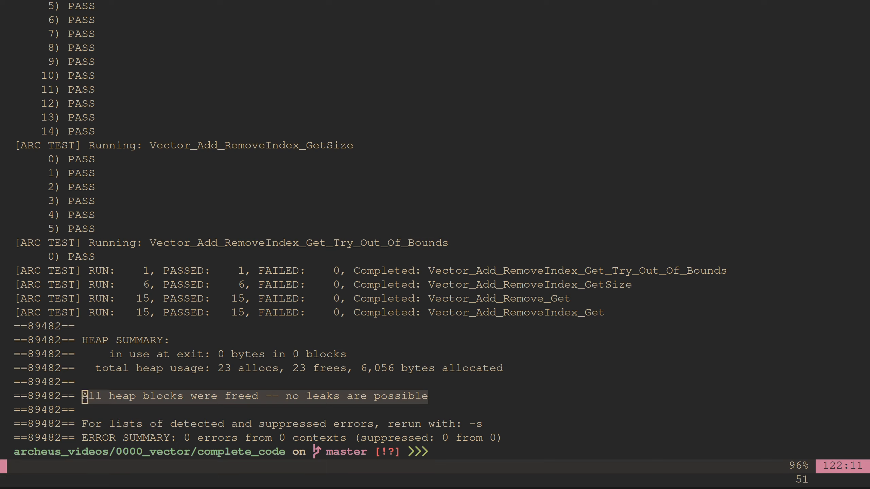
Start the command cat tests/test to print the test source.
text(cat)
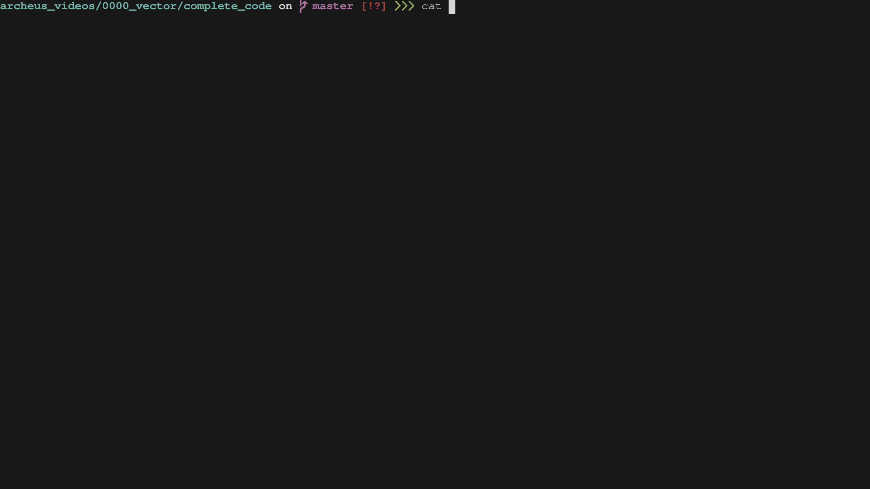
text(tests/test)
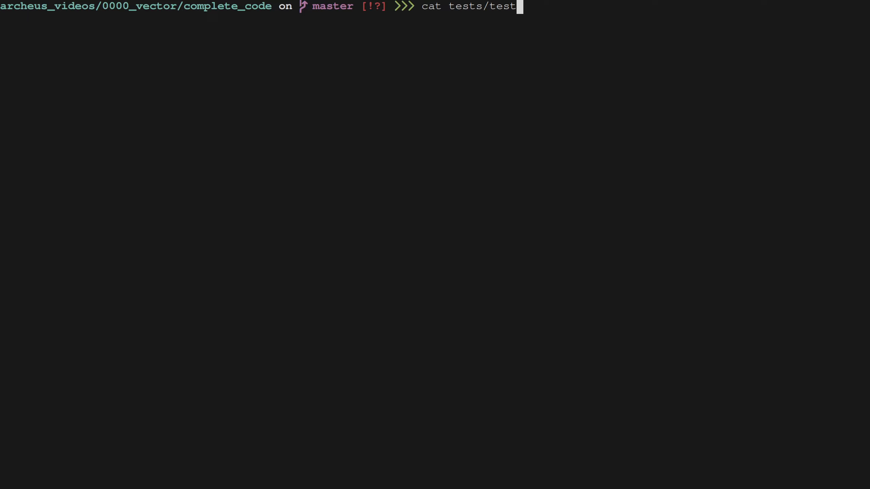